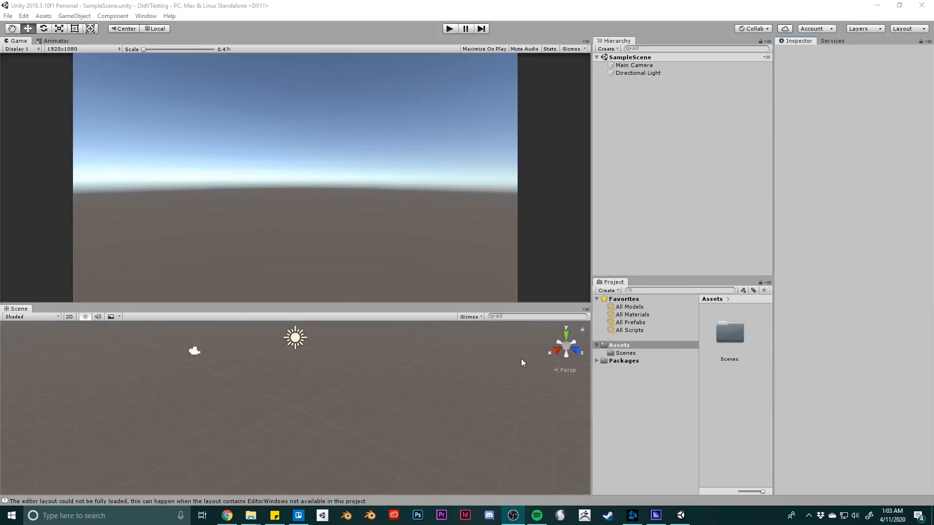
pyautogui.moveTo(464, 440)
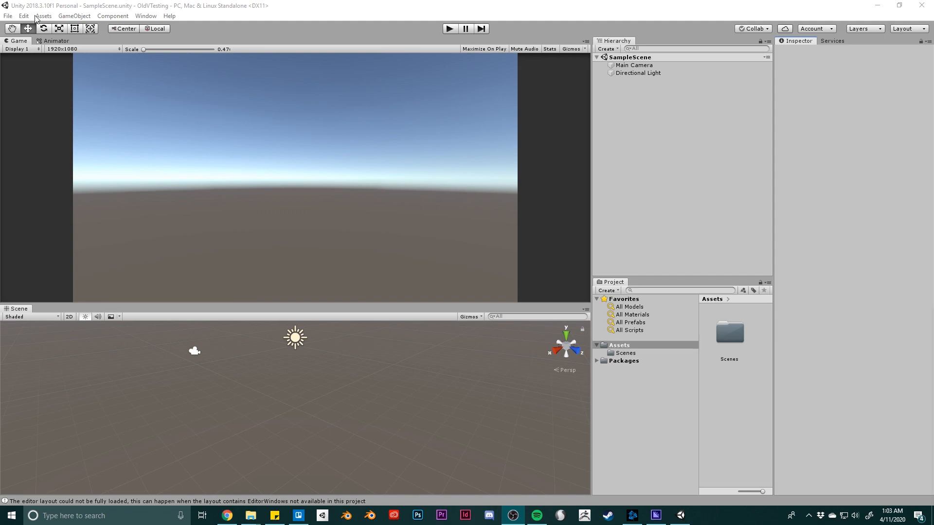
# Step: Import the PUN2QuickStartMatchmaking custom package through Assets > Import Package
pyautogui.click(43, 15)
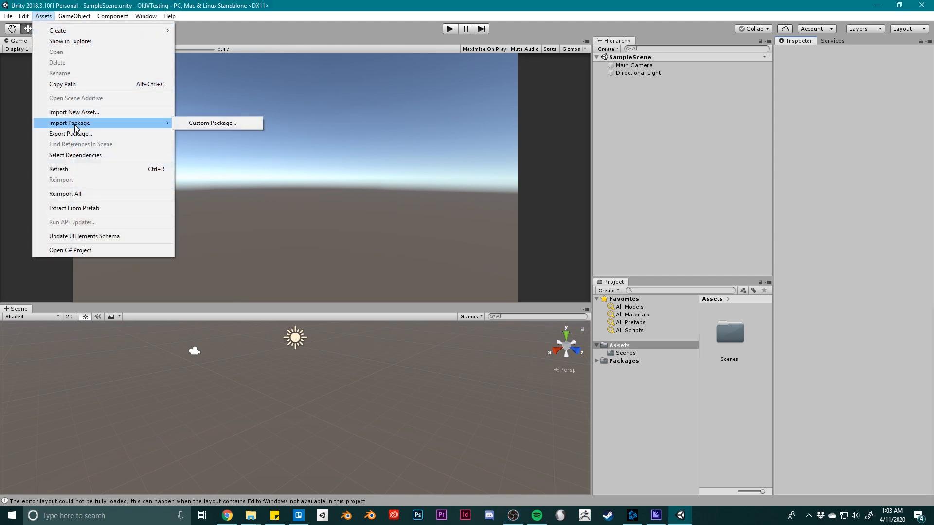
pyautogui.moveTo(213, 122)
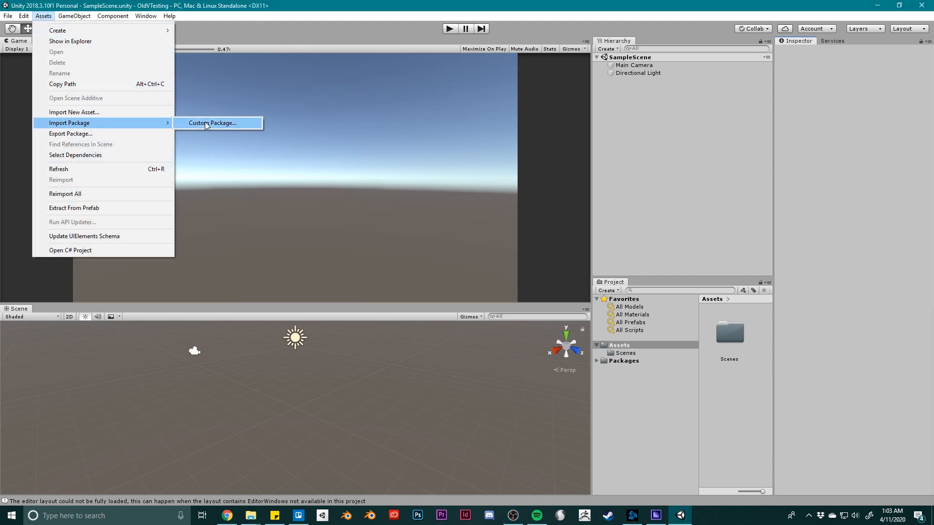
pyautogui.click(212, 123)
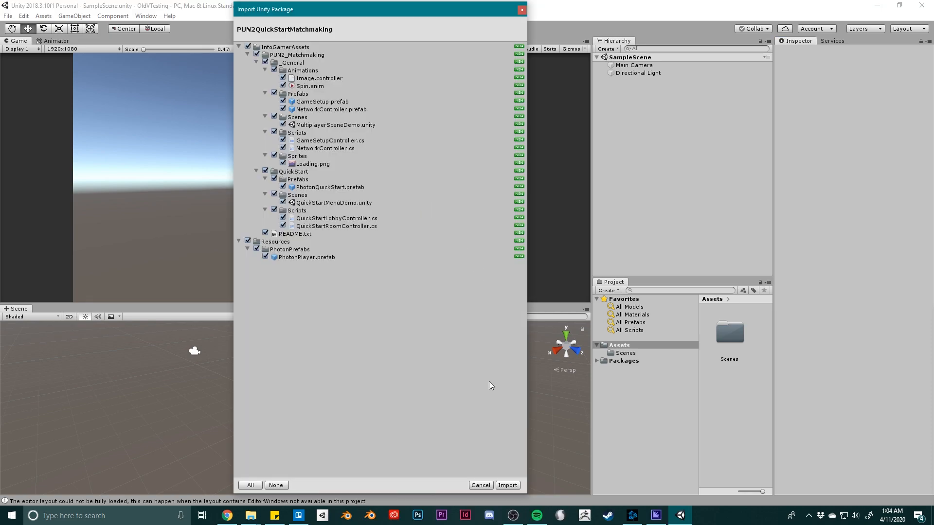
pyautogui.click(507, 484)
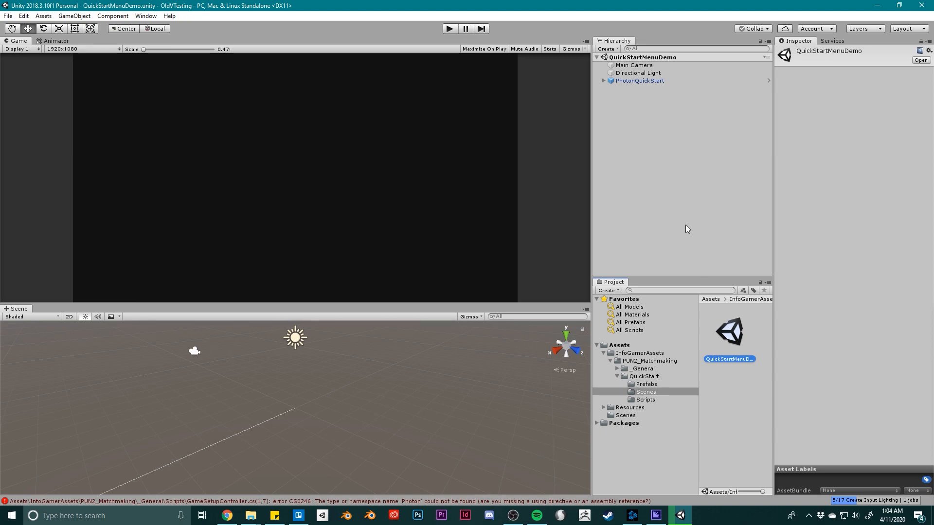
# Step: Inspect NetworkController, QuickStartLobbyController, QuickStartRoomController, EventSystem and Canvas under PhotonQuickStart, each with unloadable scripts
pyautogui.click(639, 81)
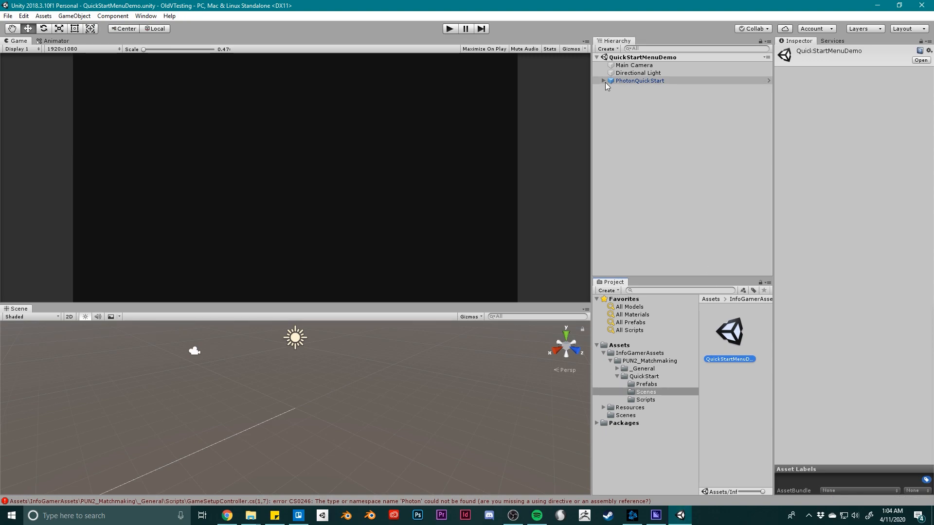
pyautogui.click(603, 81)
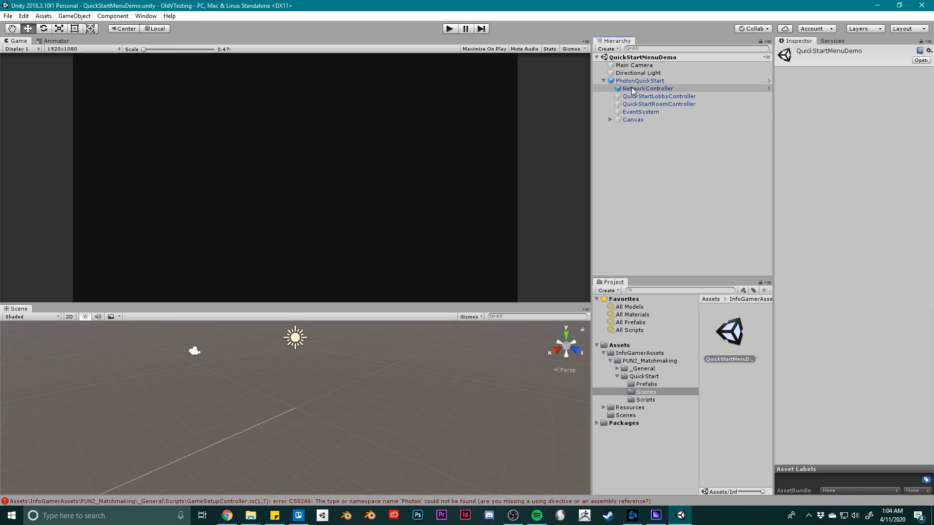
pyautogui.click(647, 88)
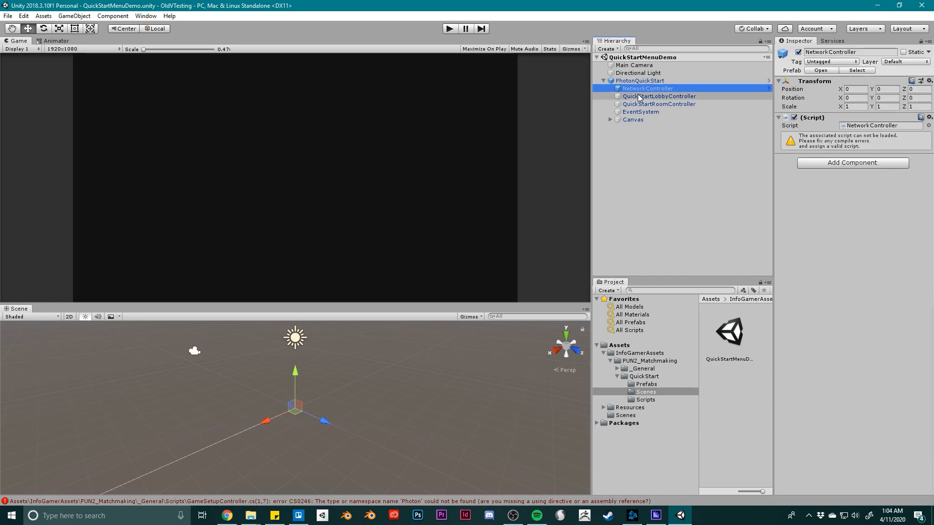
pyautogui.click(660, 97)
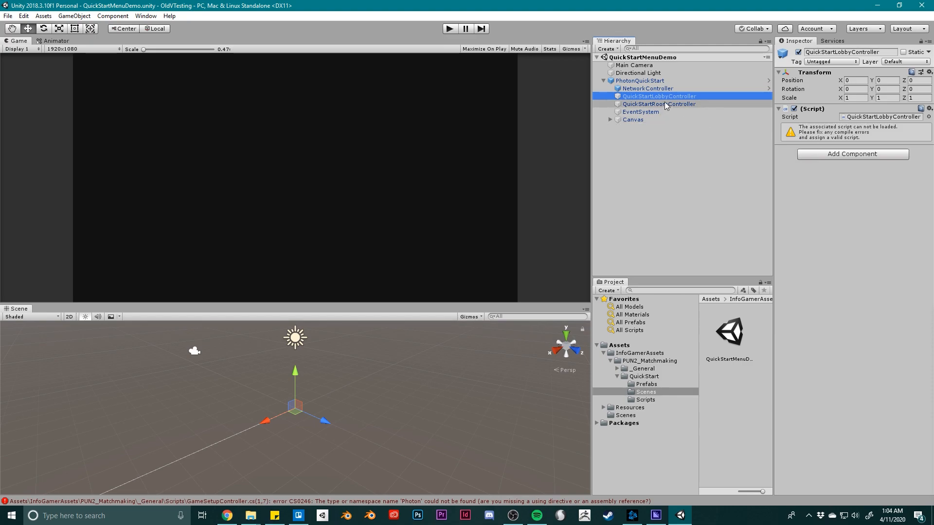
pyautogui.click(659, 104)
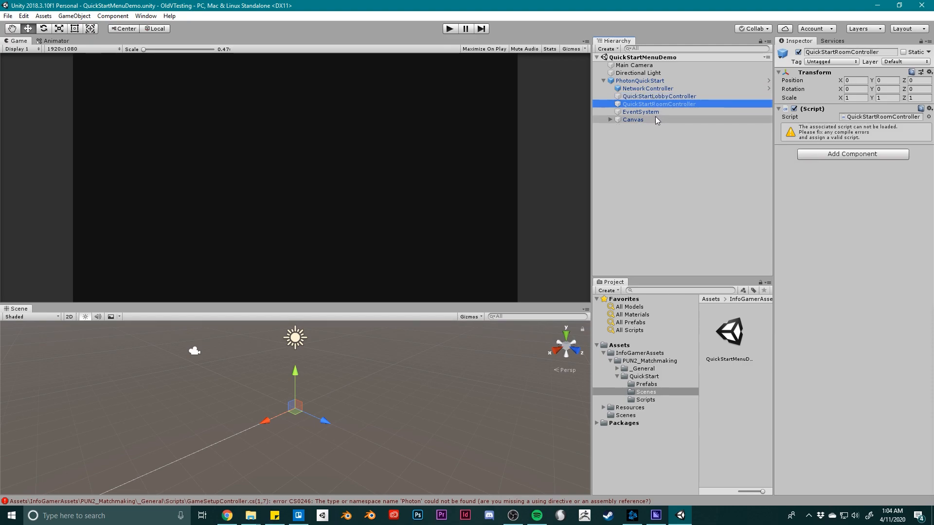
pyautogui.click(640, 112)
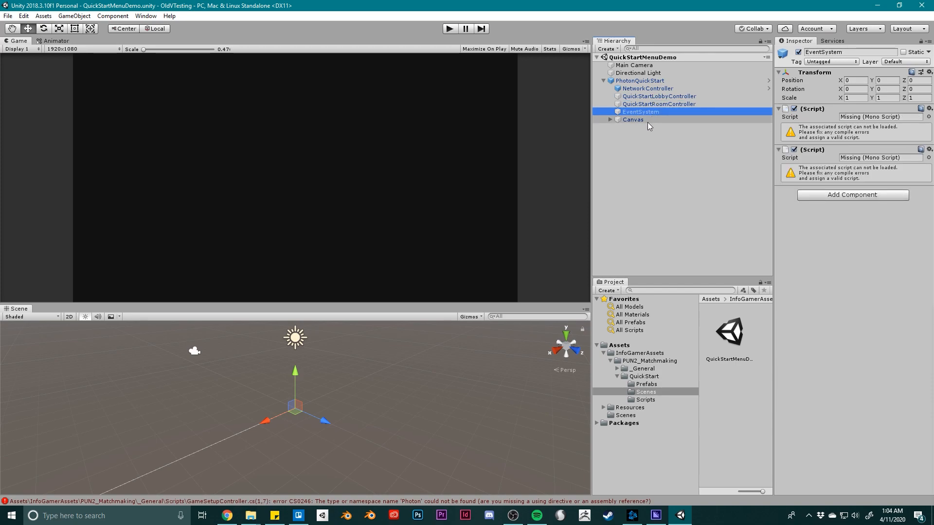
pyautogui.click(633, 119)
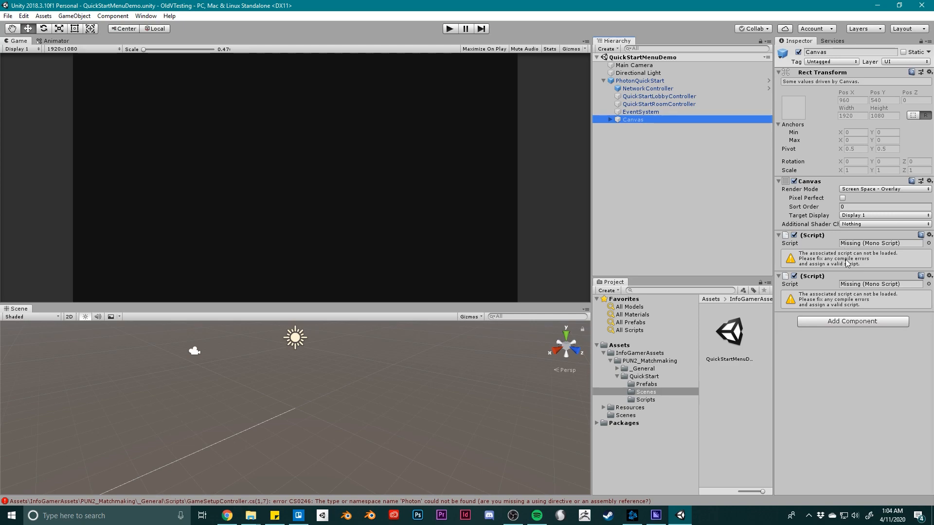
pyautogui.moveTo(914, 26)
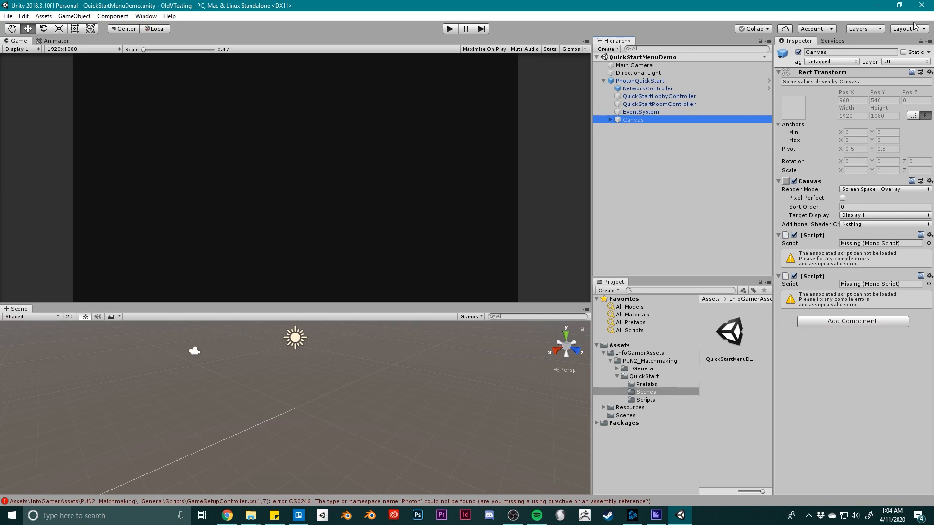
pyautogui.moveTo(925, 9)
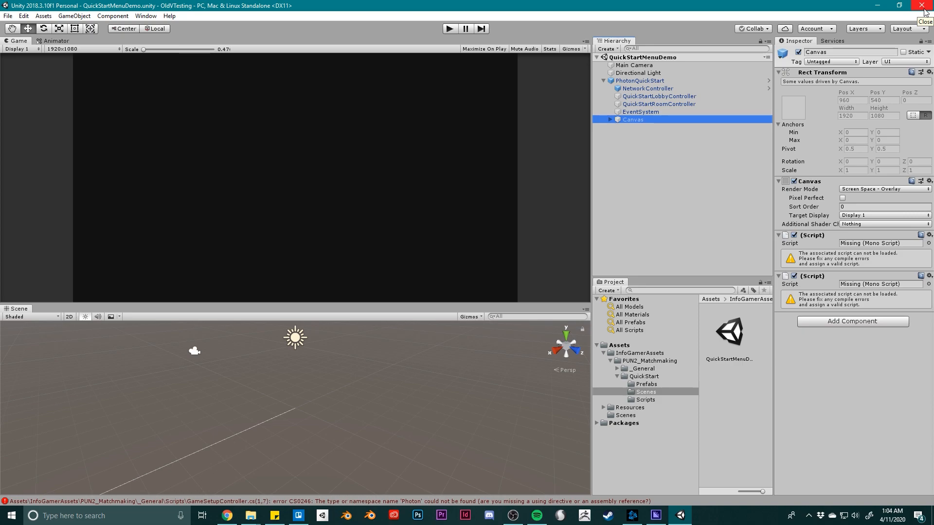
pyautogui.moveTo(925, 12)
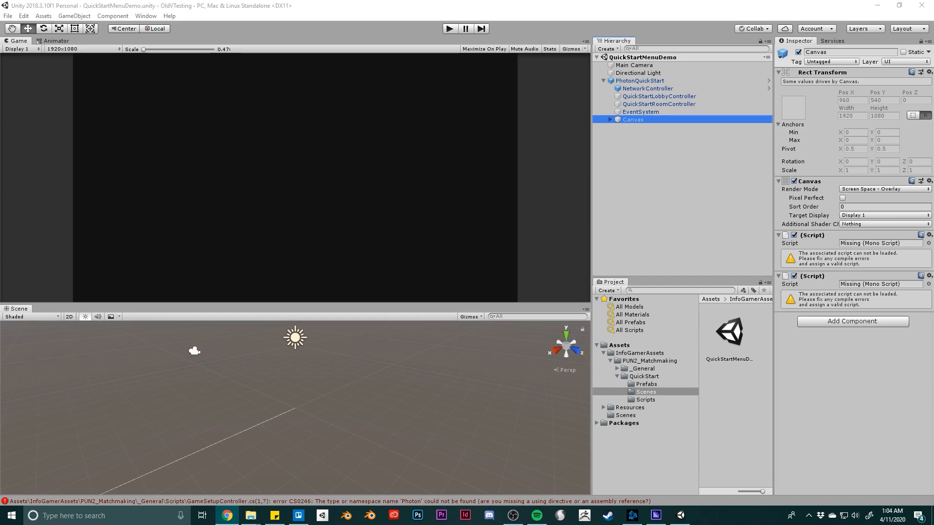
# Step: Close the Unity 2018 editor and bring up Unity Hub listing OldVTesting
pyautogui.click(250, 515)
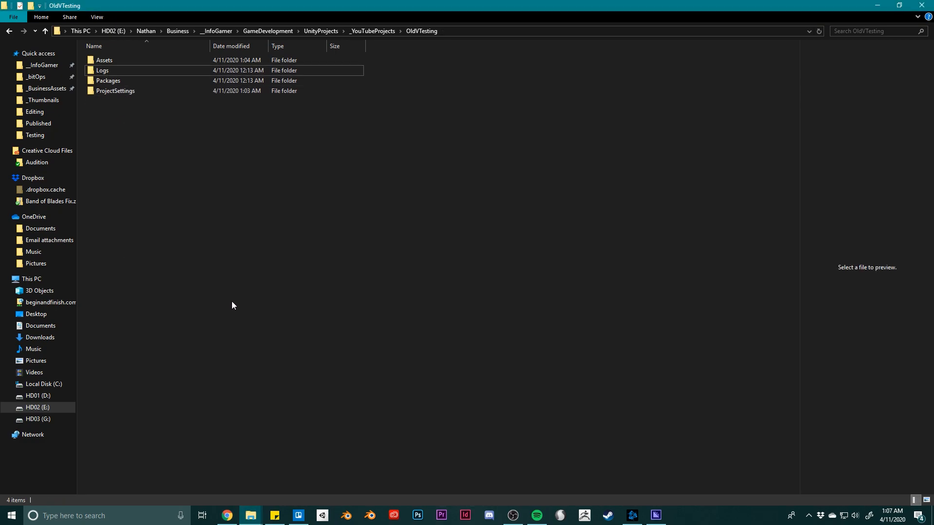
pyautogui.moveTo(368, 506)
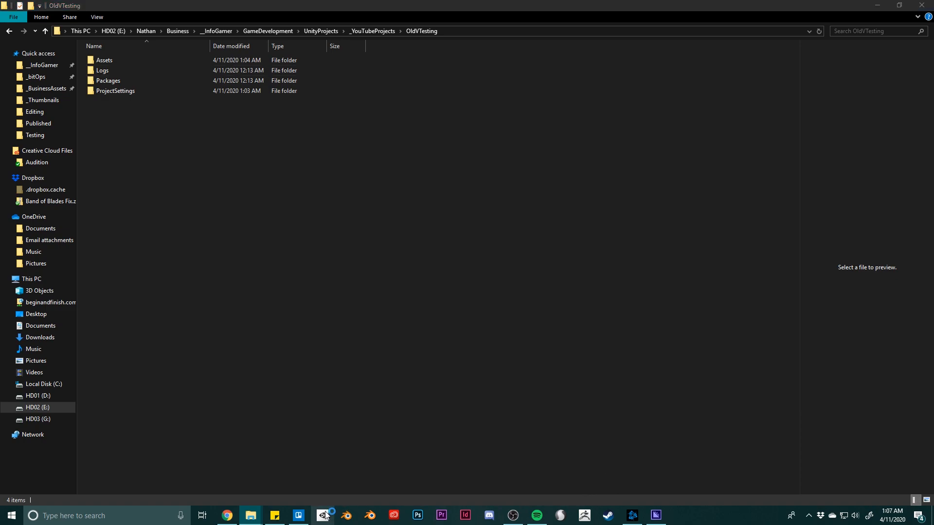
pyautogui.click(324, 515)
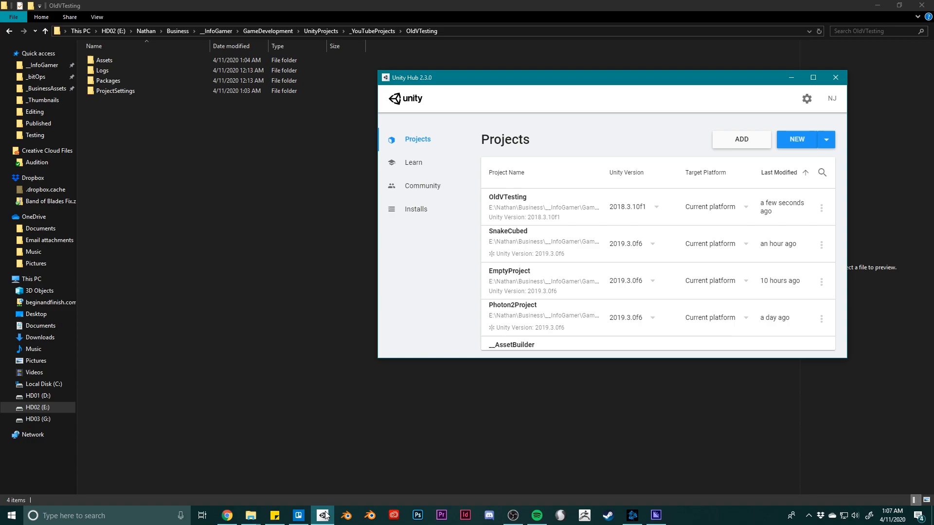
pyautogui.moveTo(528, 201)
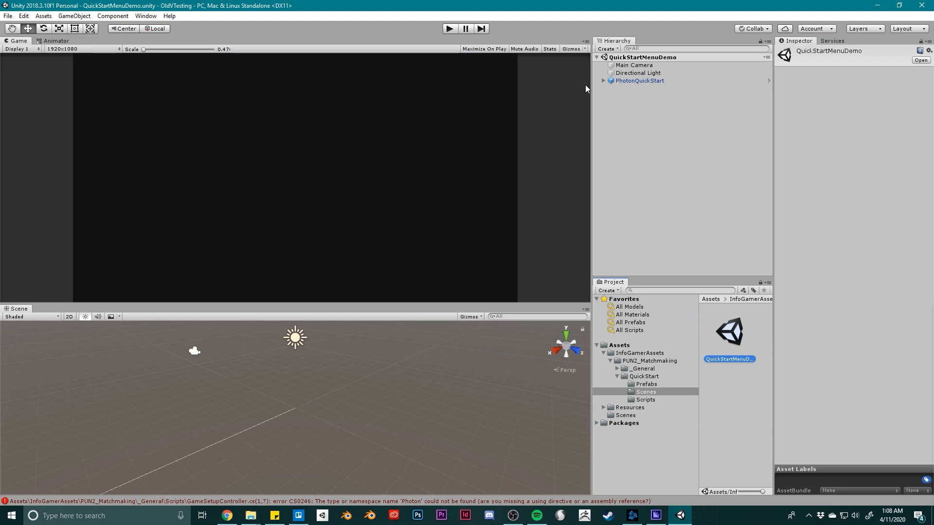
pyautogui.moveTo(674, 141)
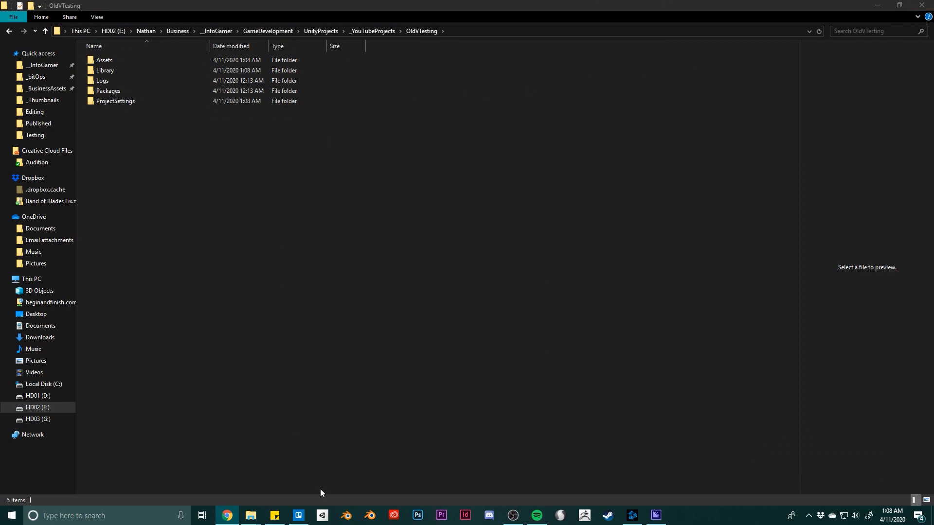
# Step: Switch OldVTesting to Unity 2019.3.0f6 in Unity Hub, reopen it and clear the Console
pyautogui.click(322, 515)
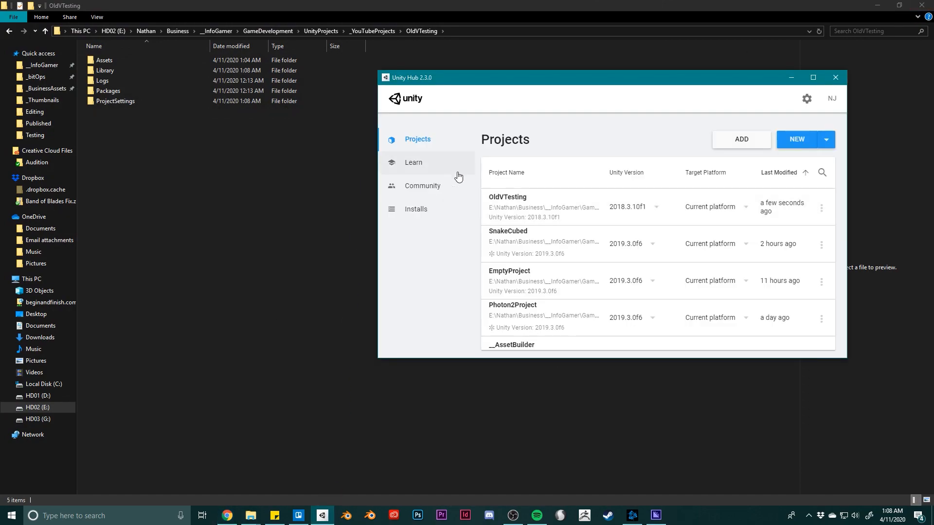
pyautogui.click(652, 206)
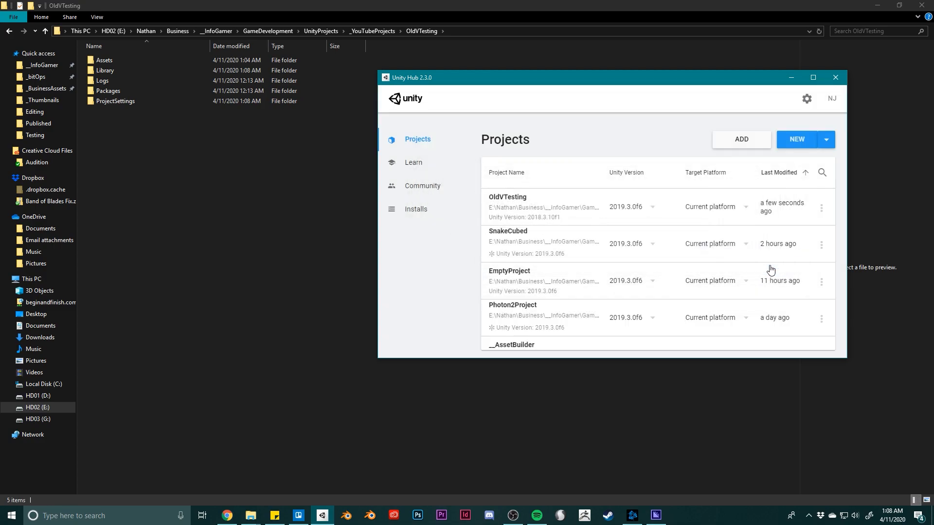
pyautogui.click(507, 198)
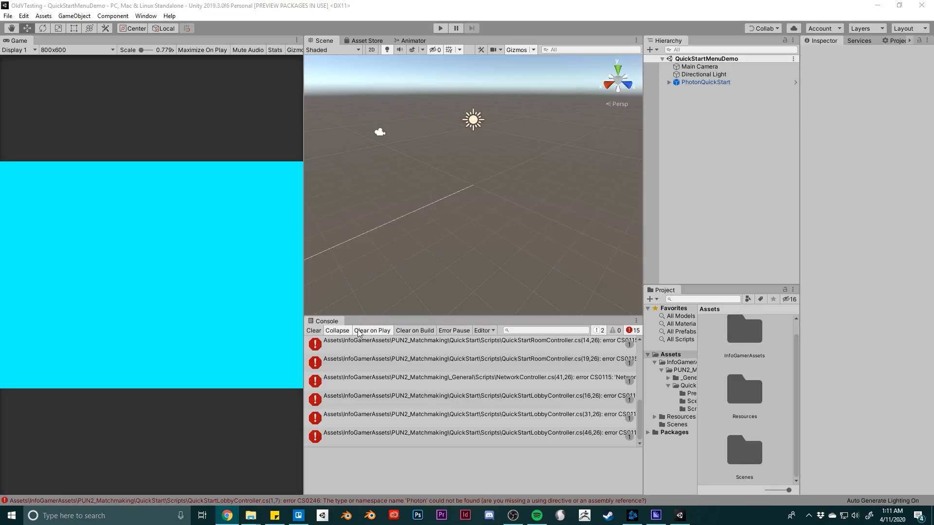
pyautogui.click(440, 28)
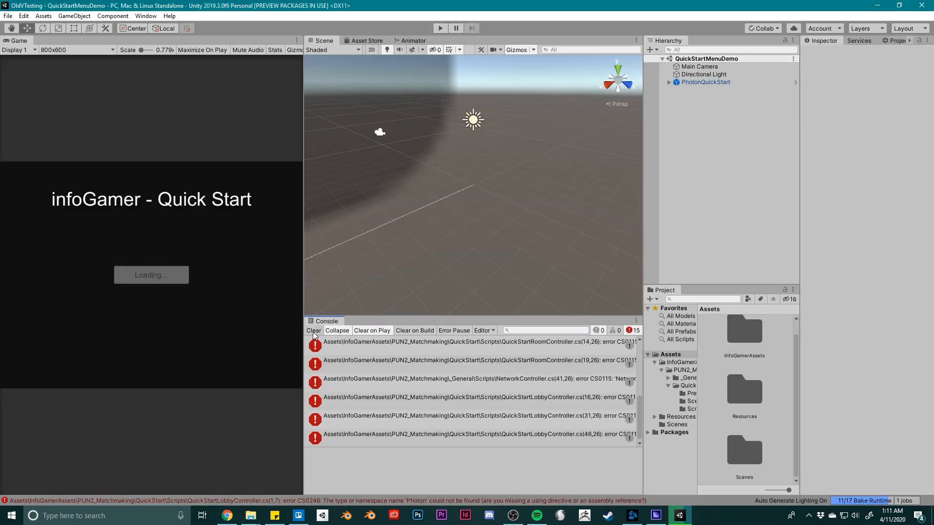